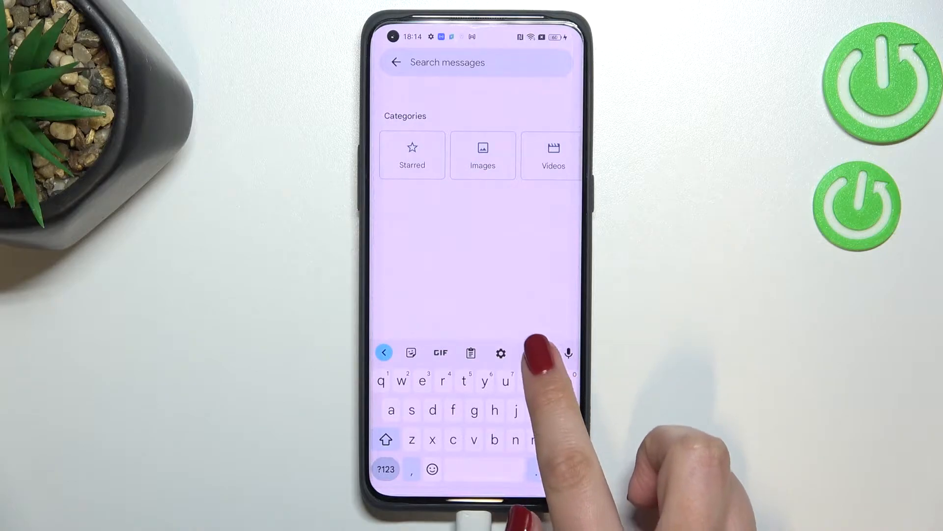
Step: Open Gboard's settings from the keyboard toolbar's more-options menu
click(501, 353)
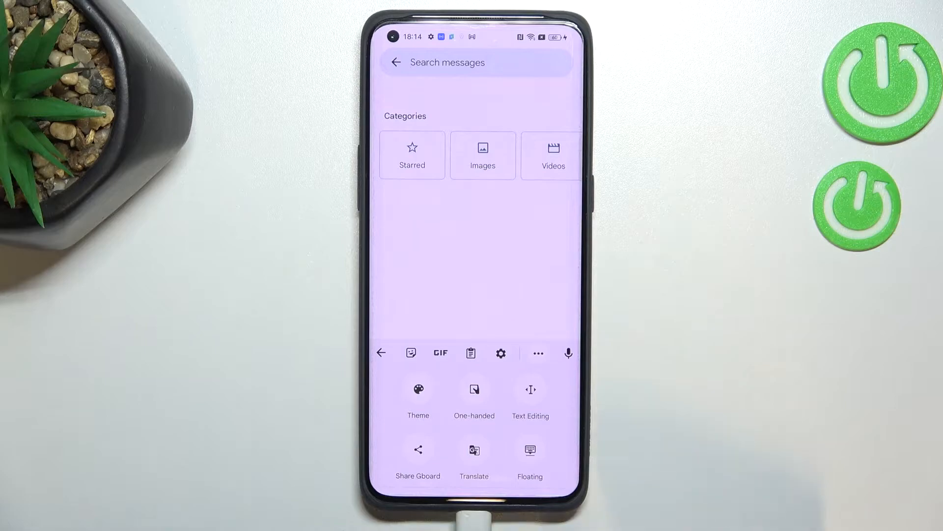
click(501, 353)
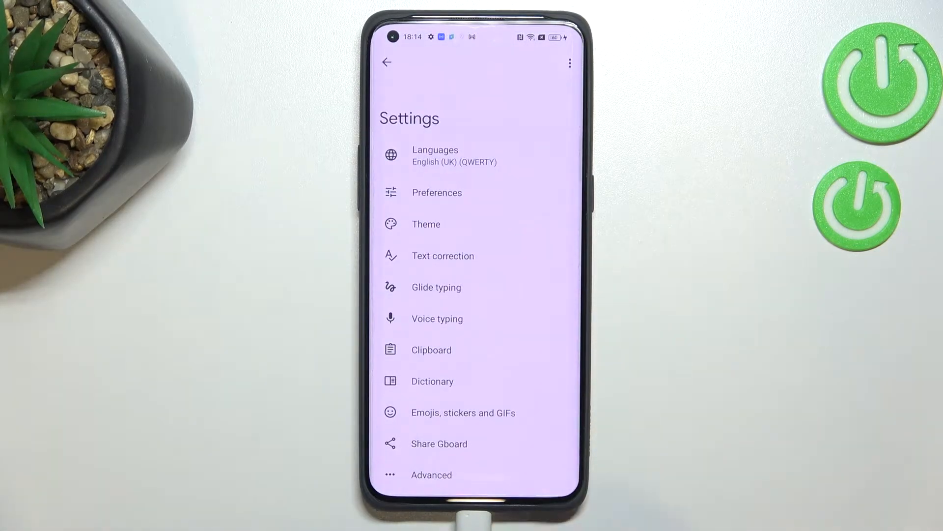
Step: Under Languages, start adding a keyboard and choose Arabic from the language list
click(435, 155)
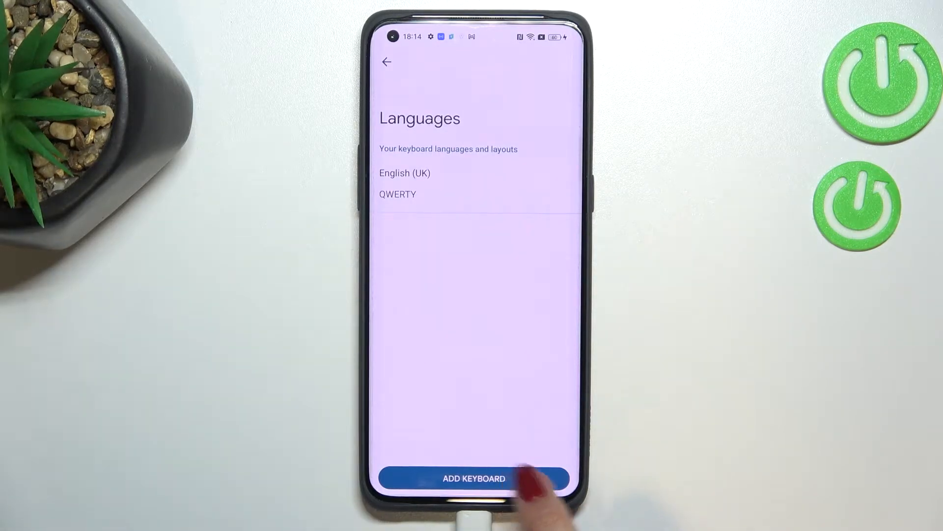
click(473, 478)
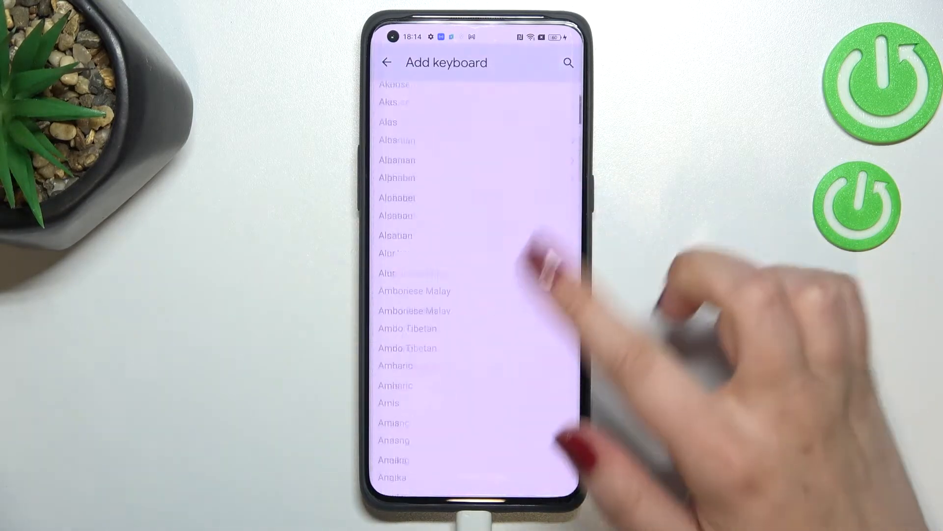
scroll(down, 3)
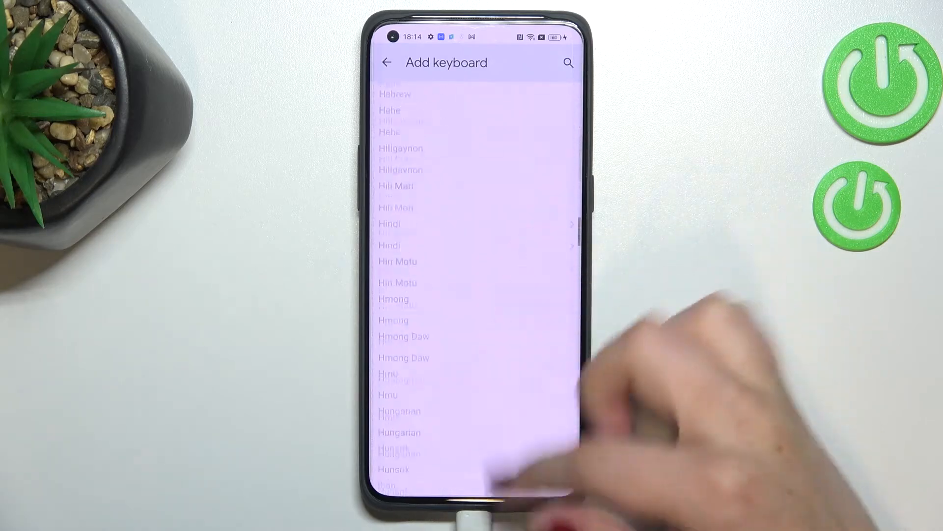
scroll(down, 3)
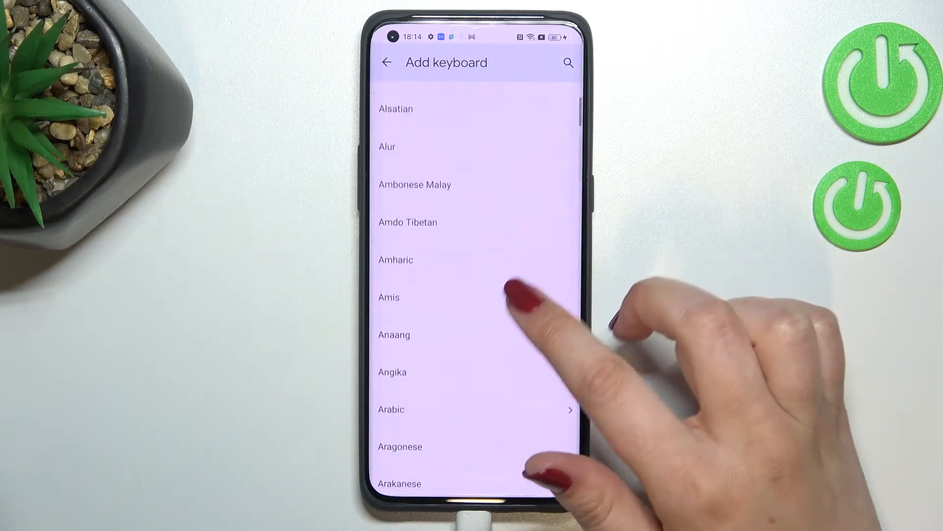
scroll(down, 3)
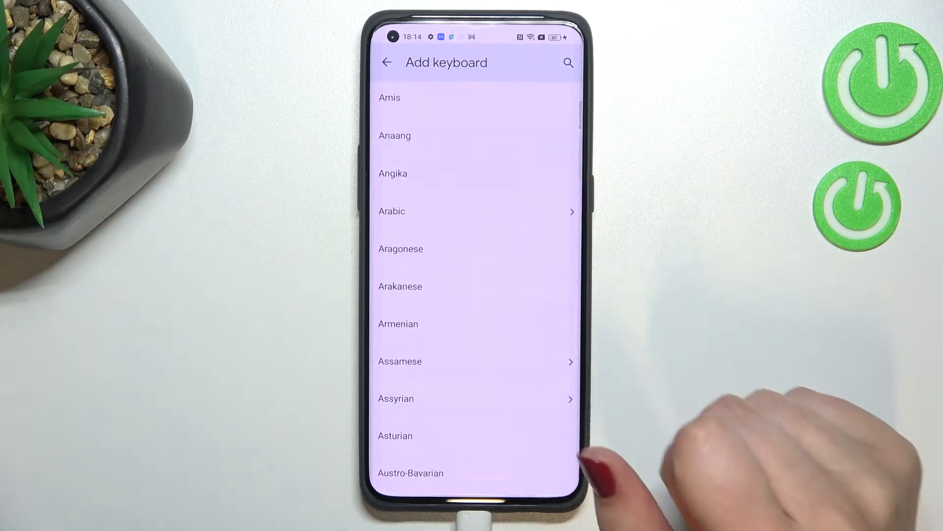
click(392, 211)
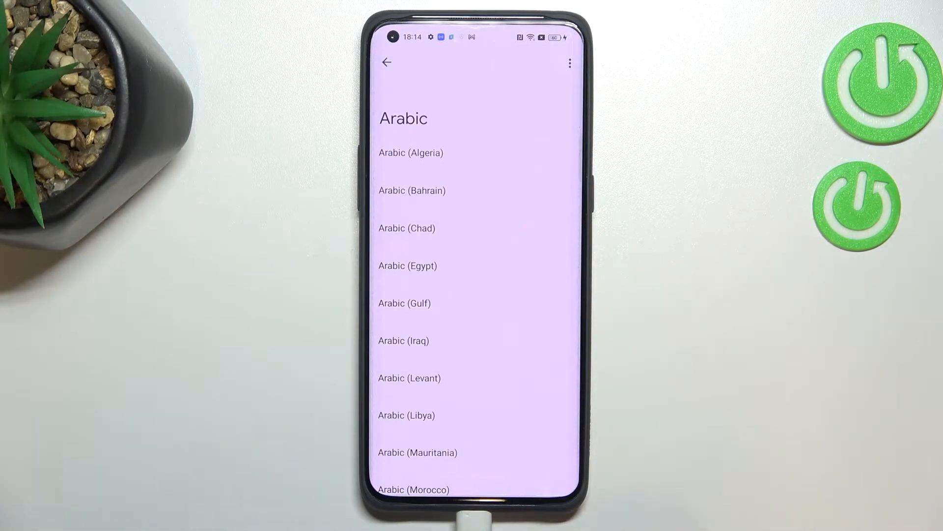
Step: Add Arabic (Algeria) with the Arabic layout as a keyboard language
click(409, 152)
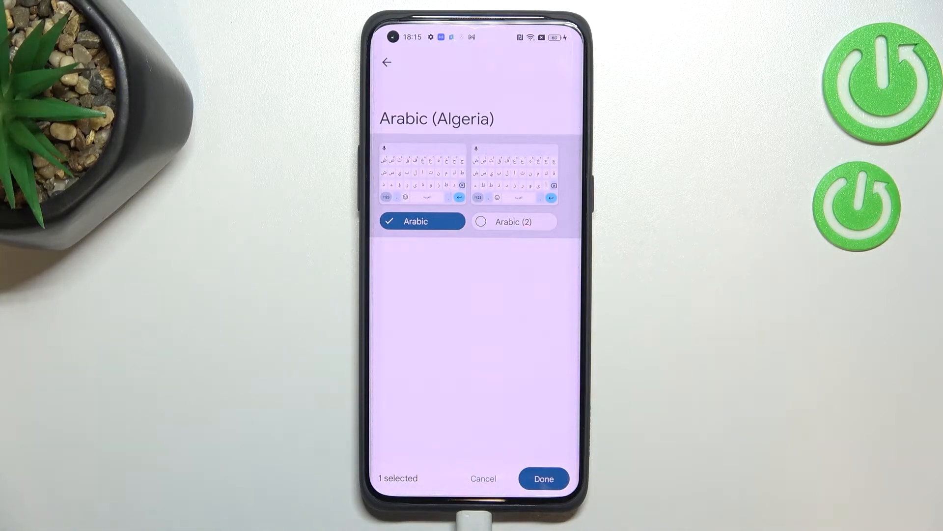
click(544, 478)
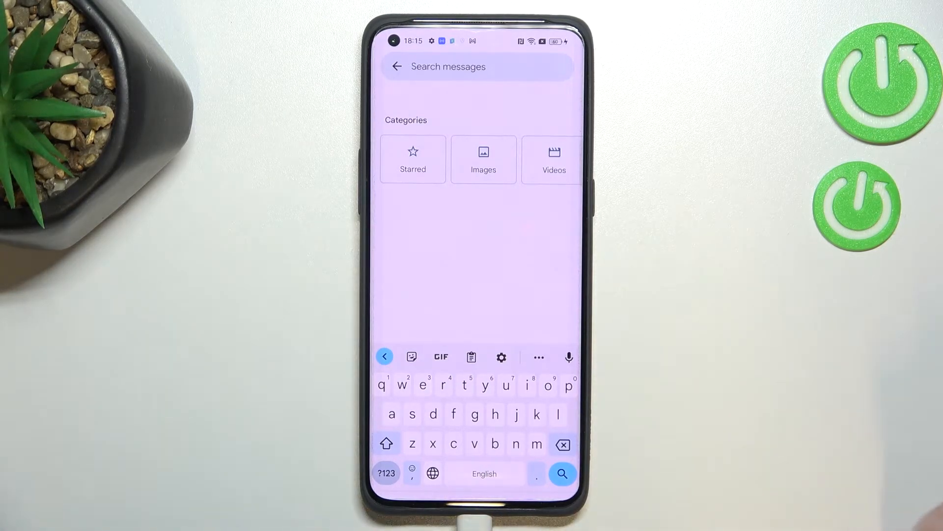
Step: Type a test letter in English, switch to the Arabic layout, and type two Arabic letters
click(464, 385)
text(fjfjigju)
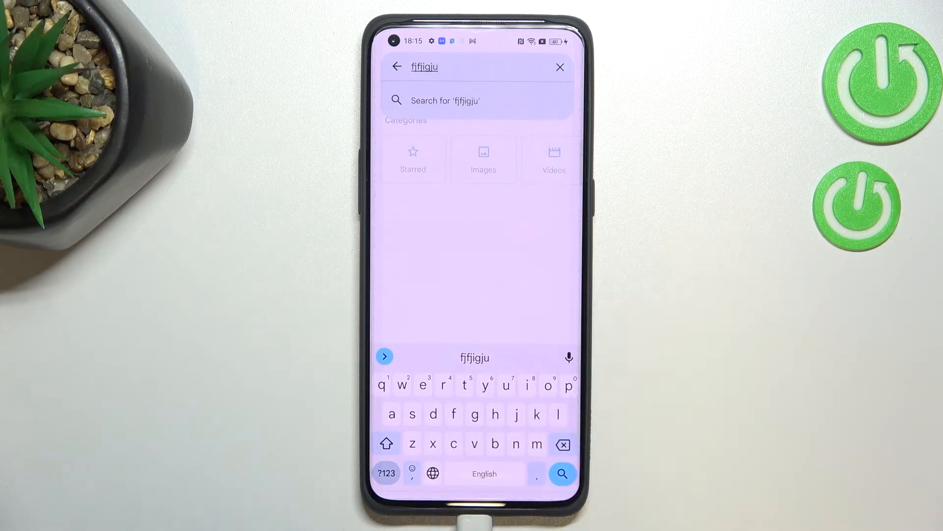
click(433, 474)
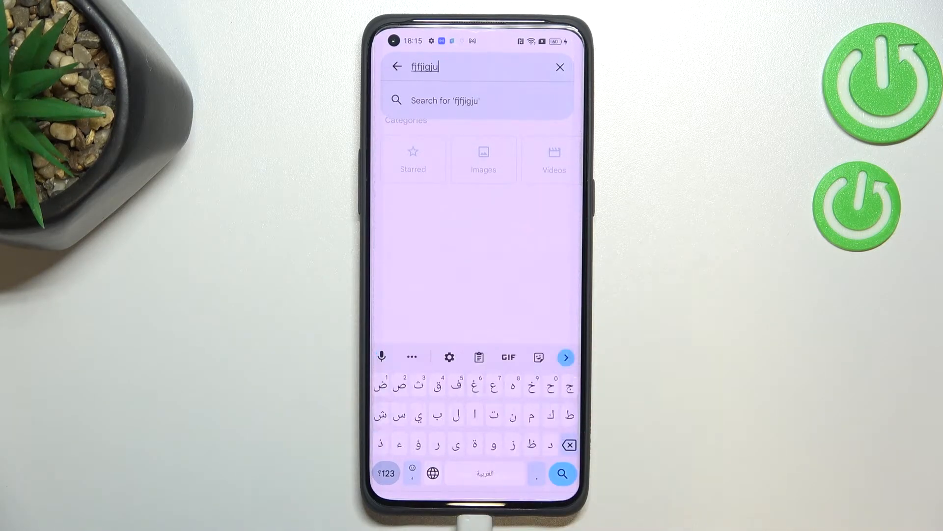
click(445, 415)
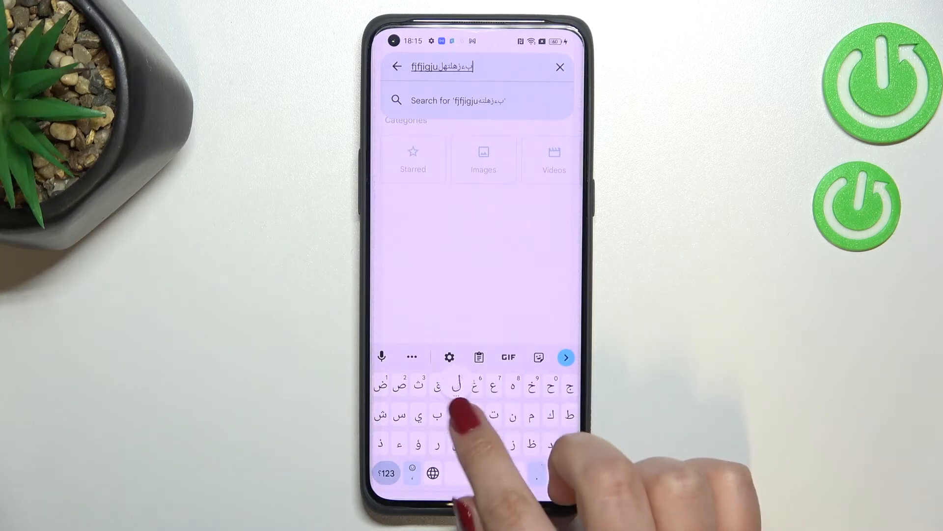
click(432, 471)
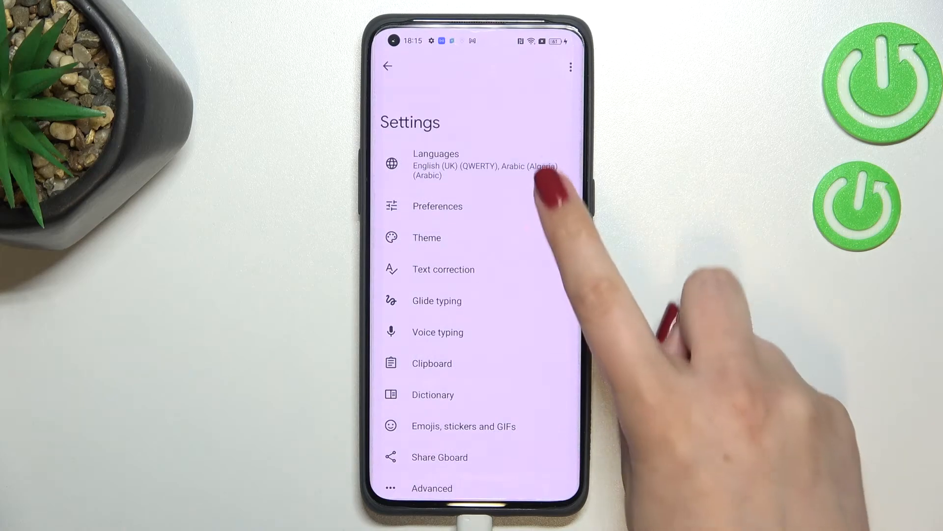
Step: Delete Arabic (Algeria) from Gboard's keyboard languages, leaving English (UK)
click(437, 163)
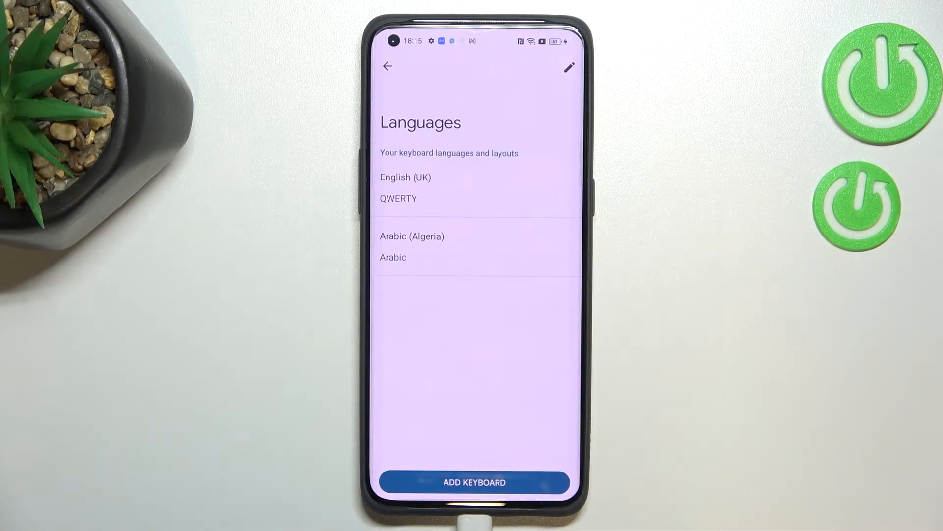
click(569, 70)
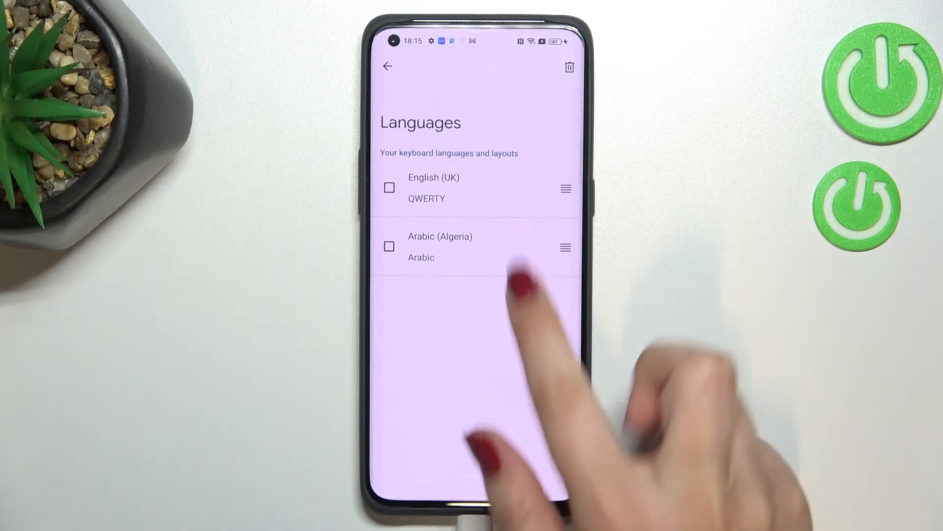
click(389, 246)
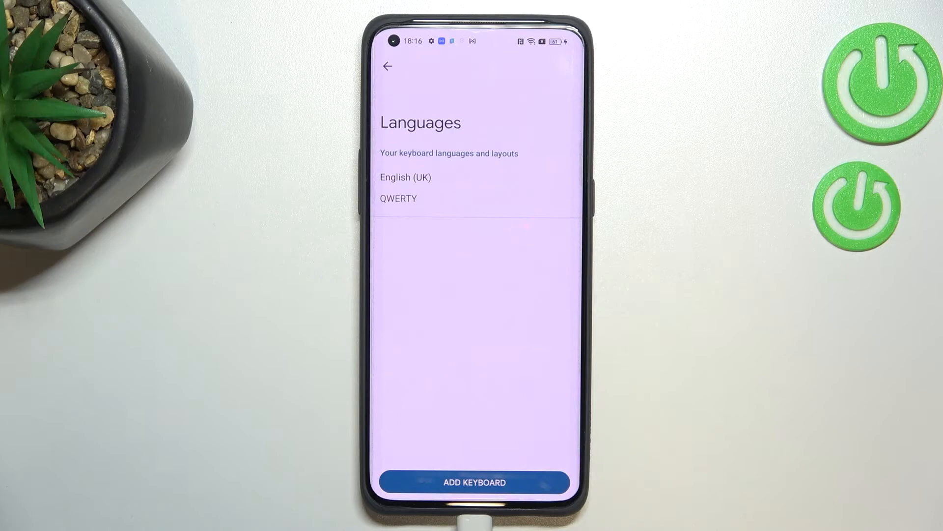
click(388, 66)
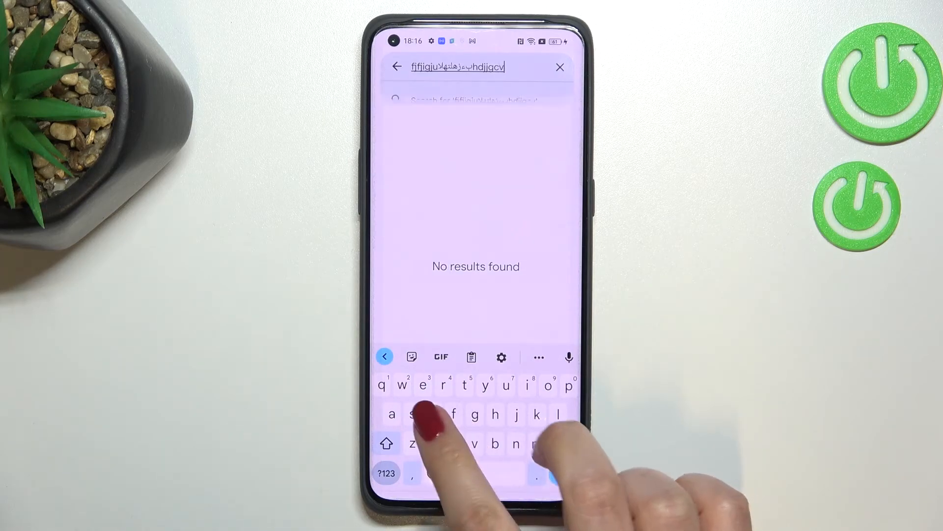
Step: Type 'dhdh' into the message search on the English keyboard
text(dhdh)
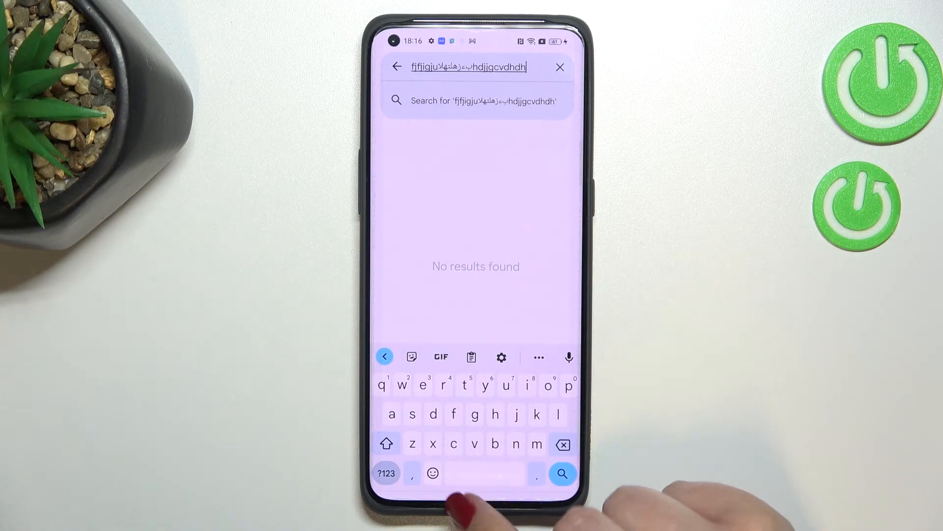